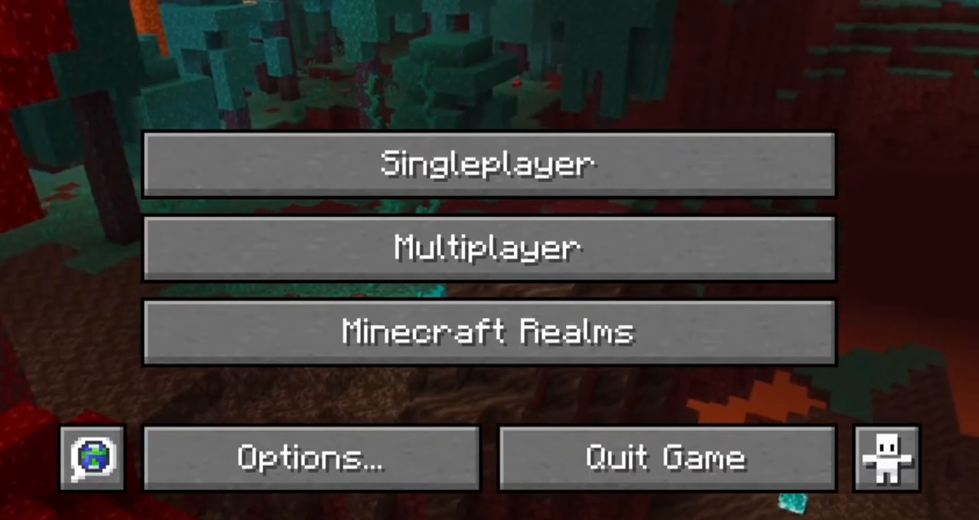
Go from the title screen to the Multiplayer server screen
{"action": "left_click", "coordinate": [489, 247]}
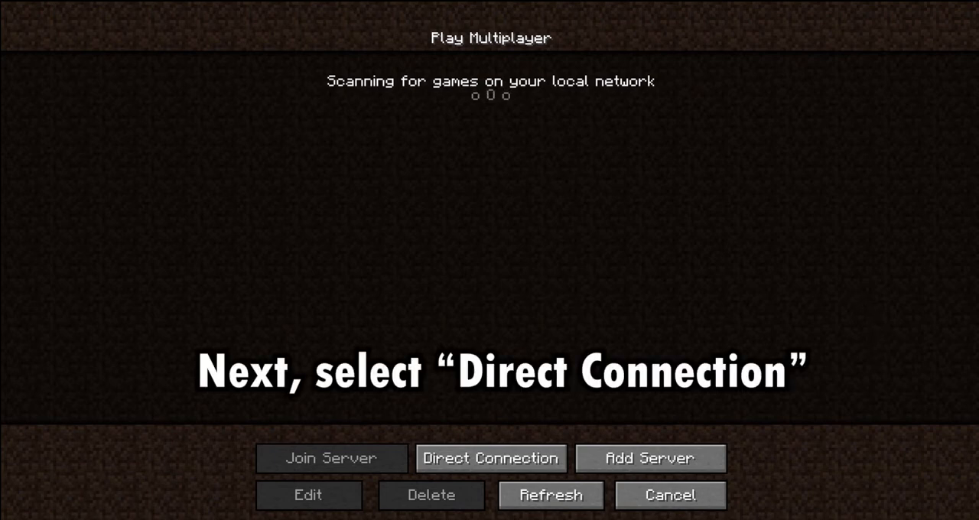
Enter kchsproject.mcserv.fun as the Direct Connection server address
{"action": "left_click", "coordinate": [490, 458]}
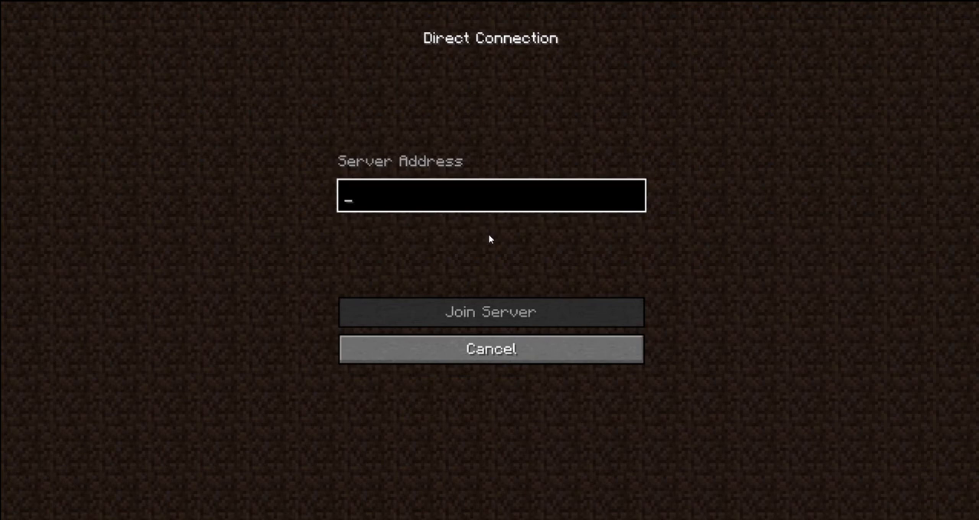
{"action": "type", "text": "kchsproject.mcserv"}
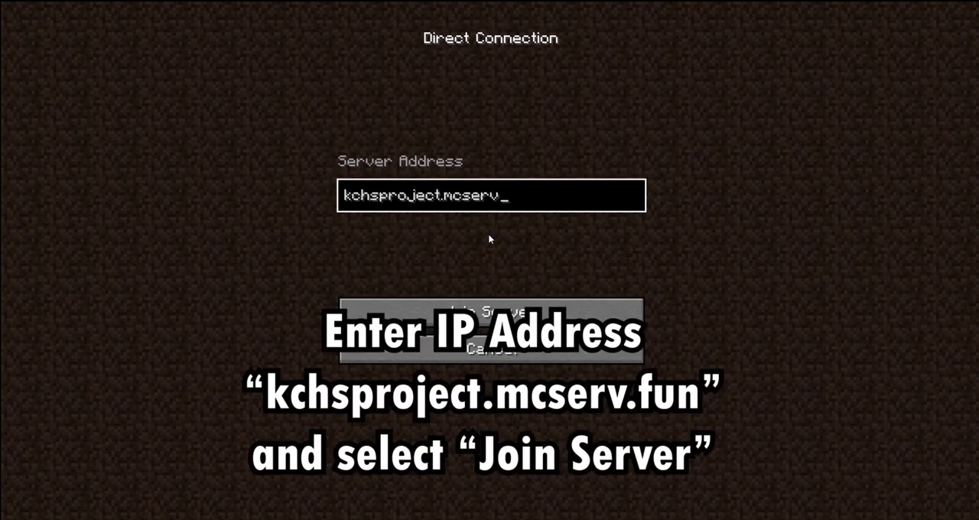
{"action": "type", "text": ".fun"}
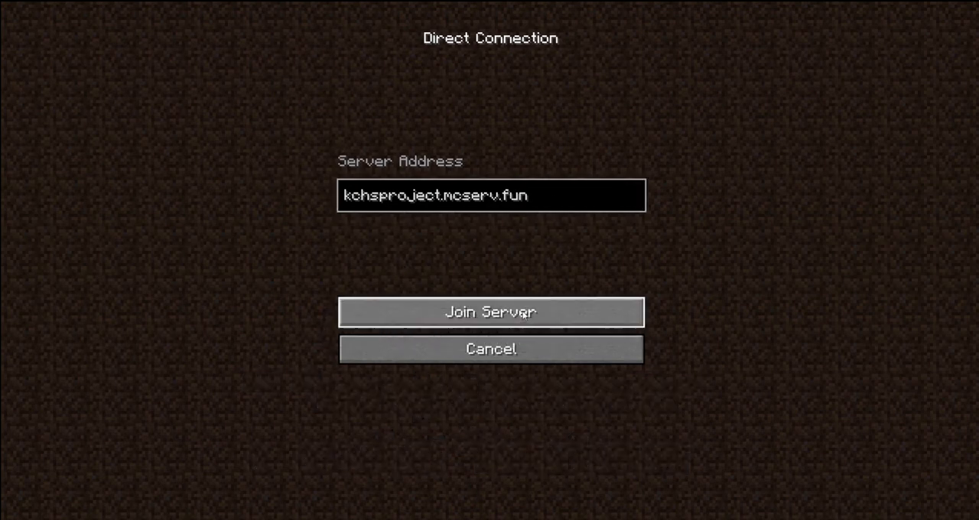
Join the kchsproject.mcserv.fun server and arrive in its spawn hub
{"action": "left_click", "coordinate": [491, 311]}
{"action": "type", "text": "/"}
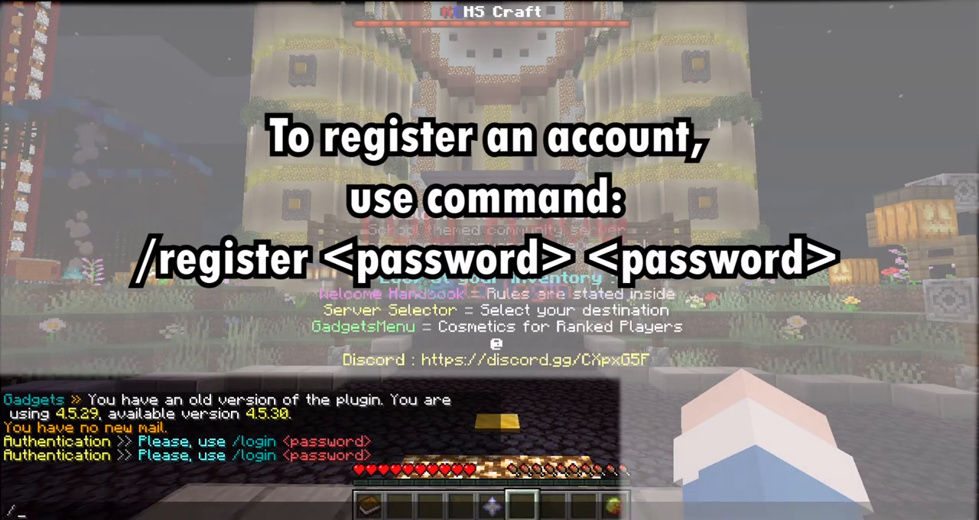
Register with /register and a repeated password, then disconnect and begin a new saved server
{"action": "type", "text": "register"}
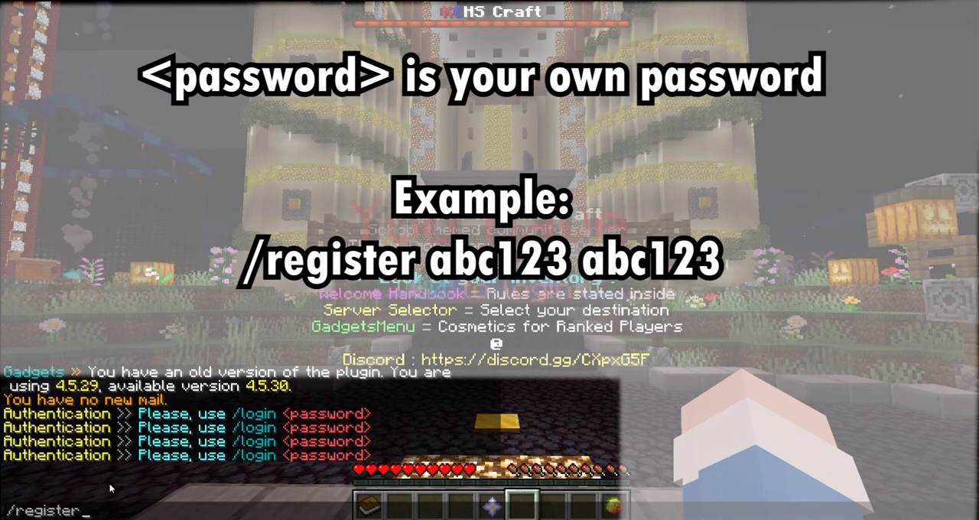
{"action": "type", "text": "AlanDX"}
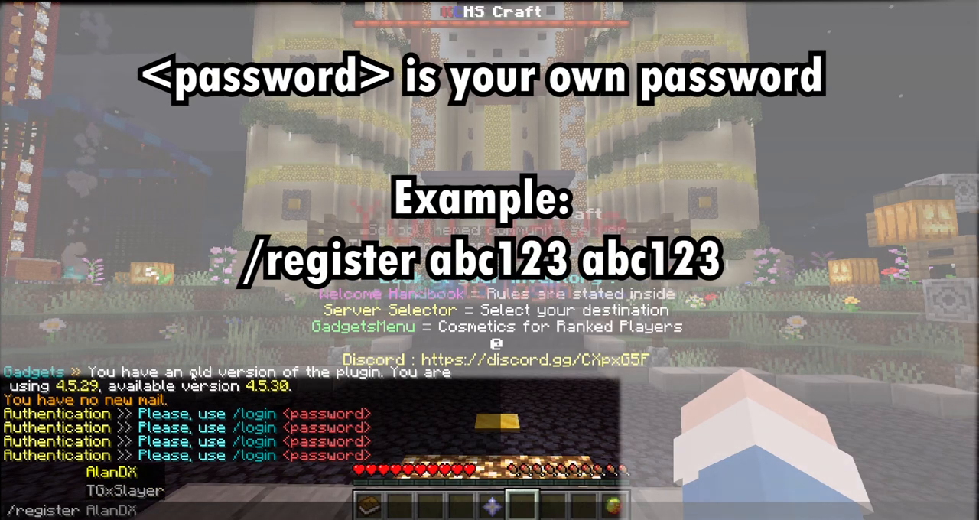
{"action": "type", "text": "ab"}
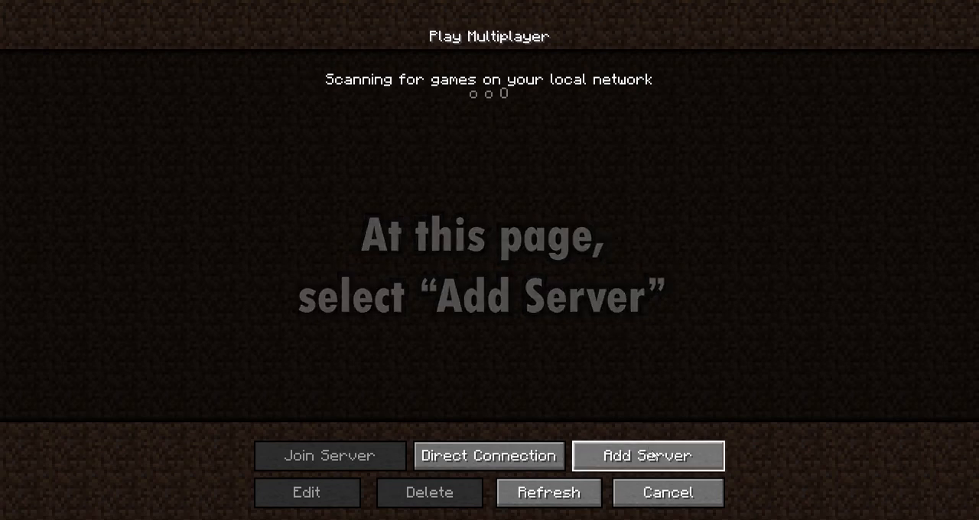
{"action": "left_click", "coordinate": [647, 455]}
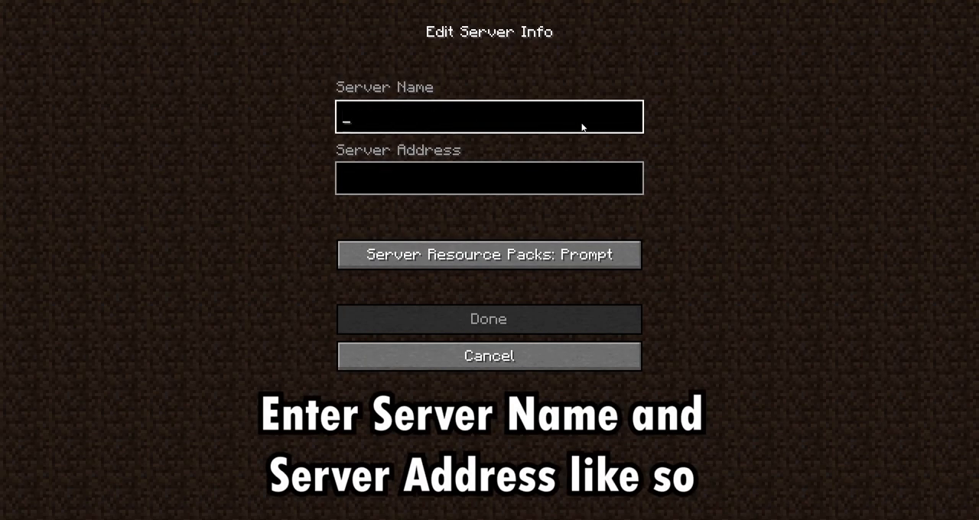
Save server 'KCHS CRAFT <3' with address kchsproject.mcserv.fun to the list
{"action": "type", "text": "KCHS CRAFT <3"}
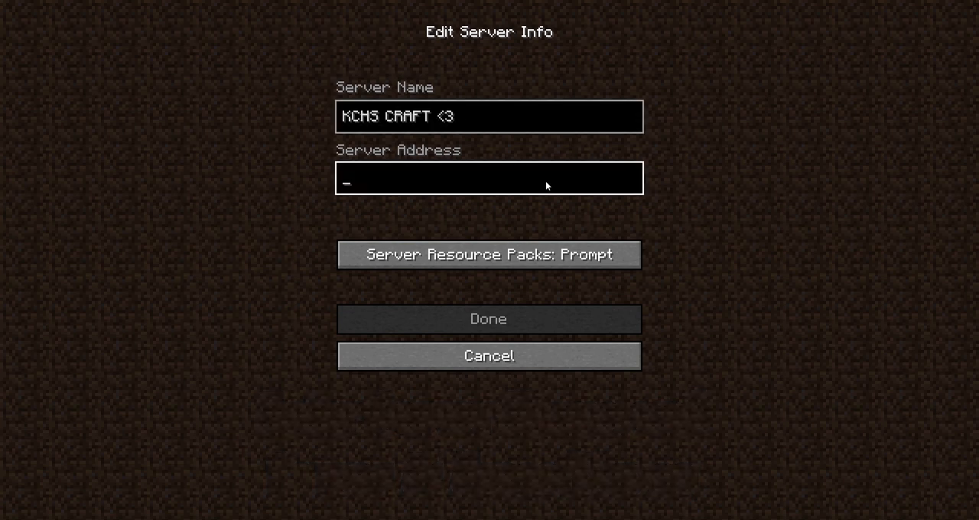
{"action": "type", "text": "kchsproject.mcserv."}
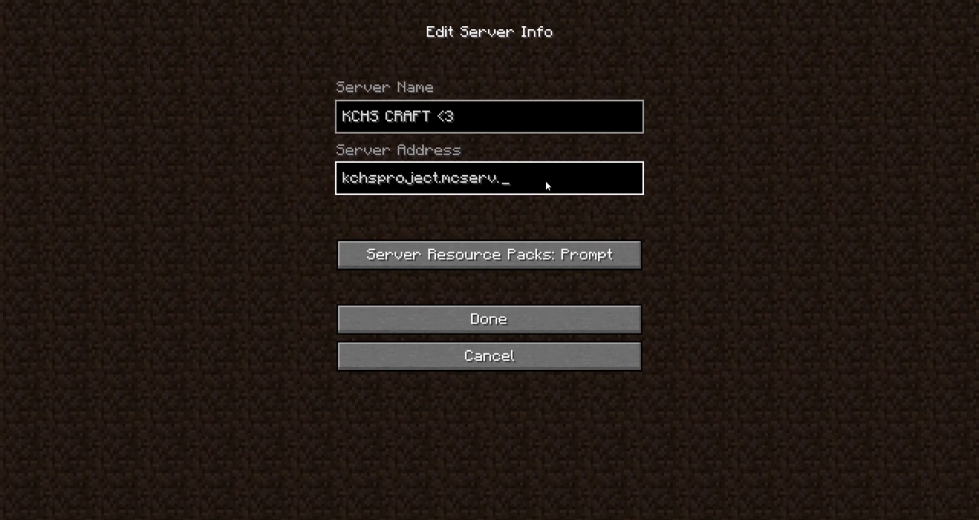
{"action": "type", "text": "fun"}
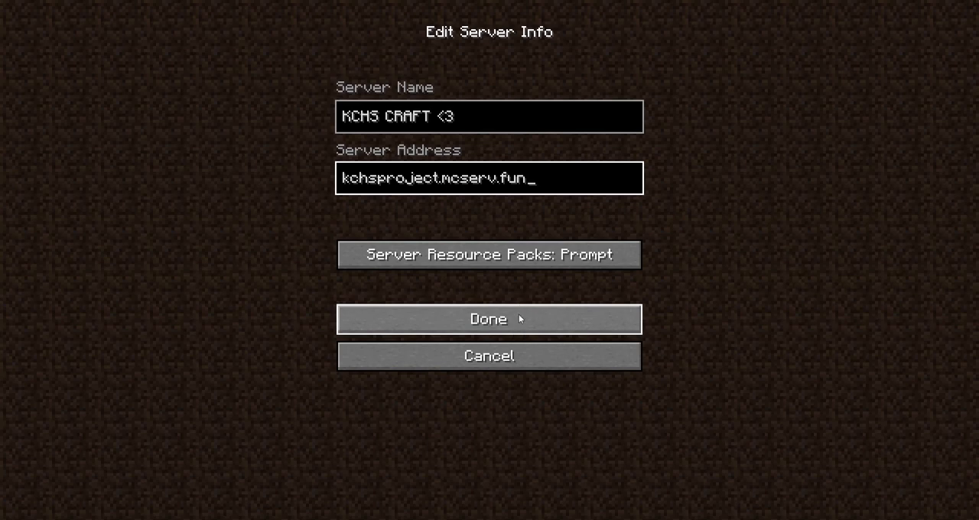
{"action": "left_click", "coordinate": [488, 319]}
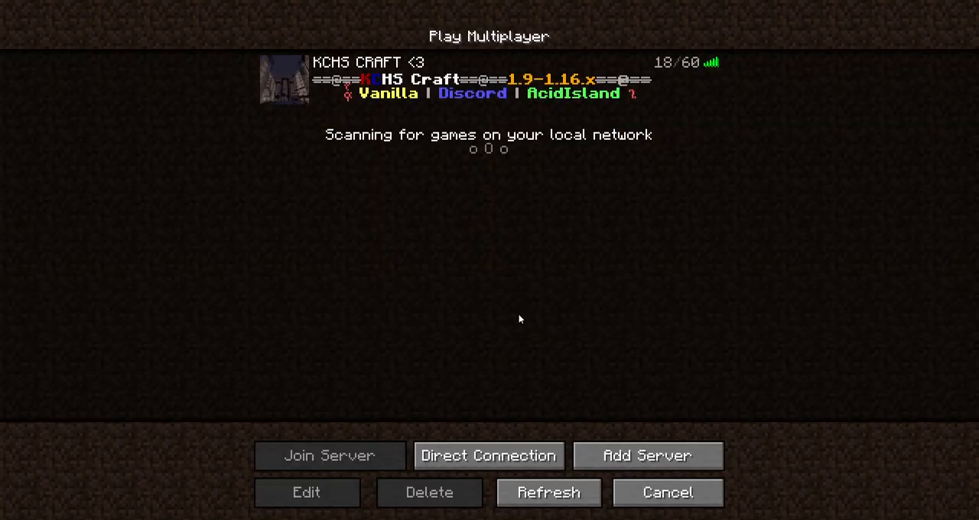